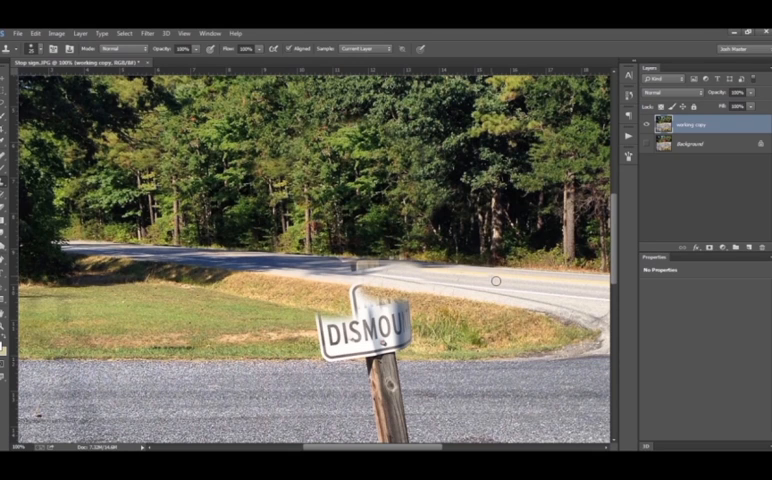
mouse_move(508, 280)
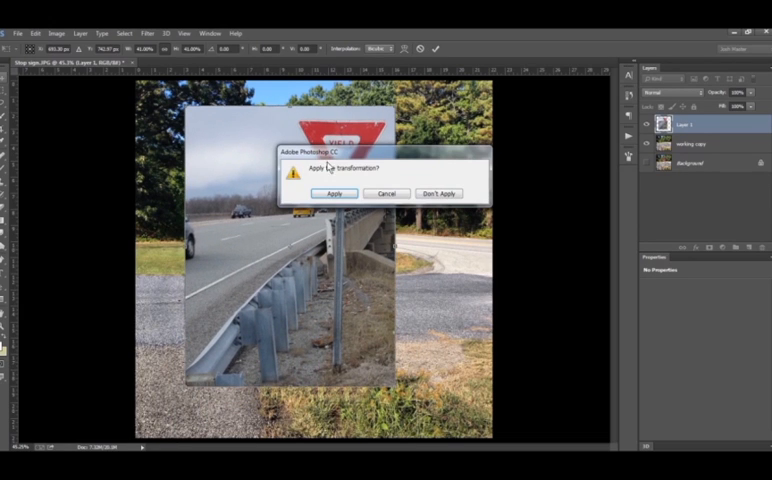
- Confirm placing the yield sign photo as a layer over the stop sign scene
click(332, 192)
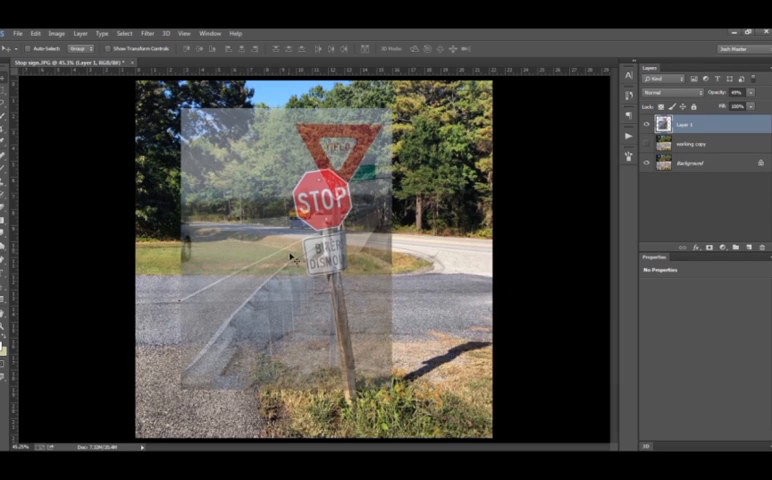
mouse_move(12, 348)
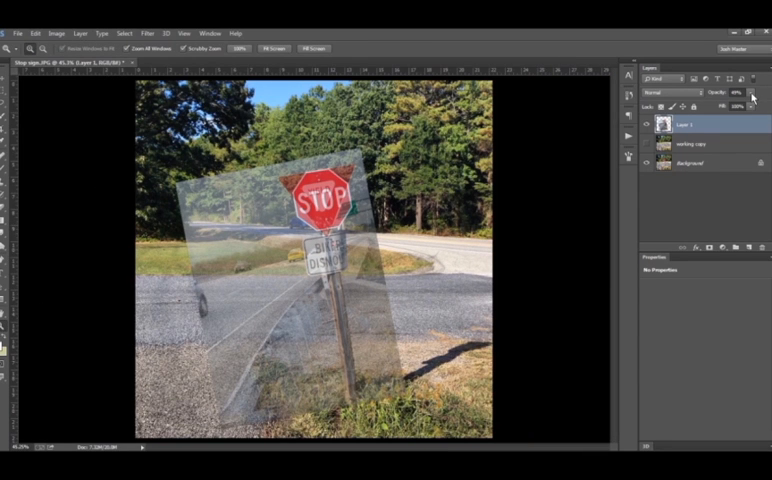
- Commit the scaled and tilted yield photo so it covers the stop sign
double_click(688, 126)
text(Yield)
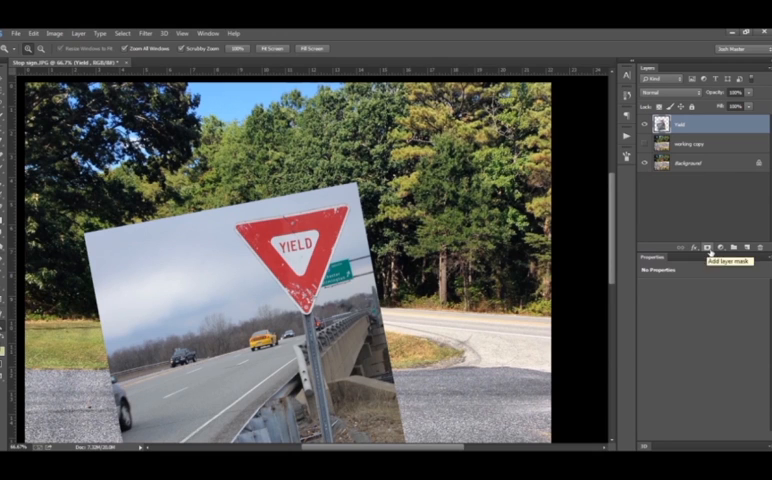
- Add a layer mask to the yield sign layer hiding its background
click(698, 244)
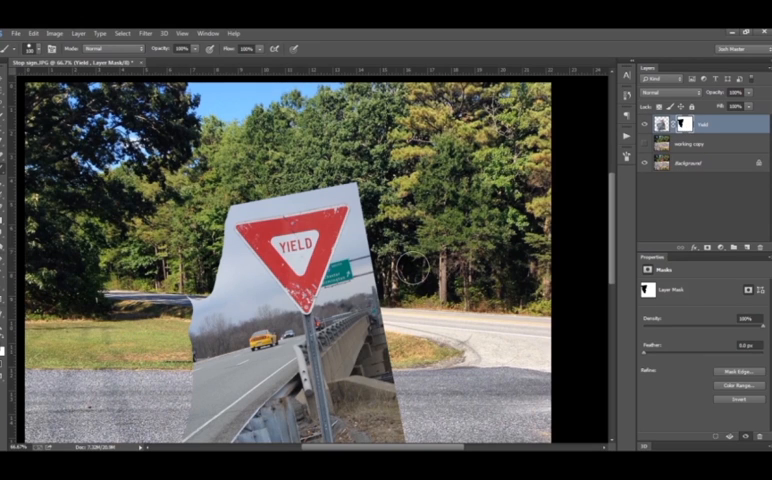
mouse_move(10, 102)
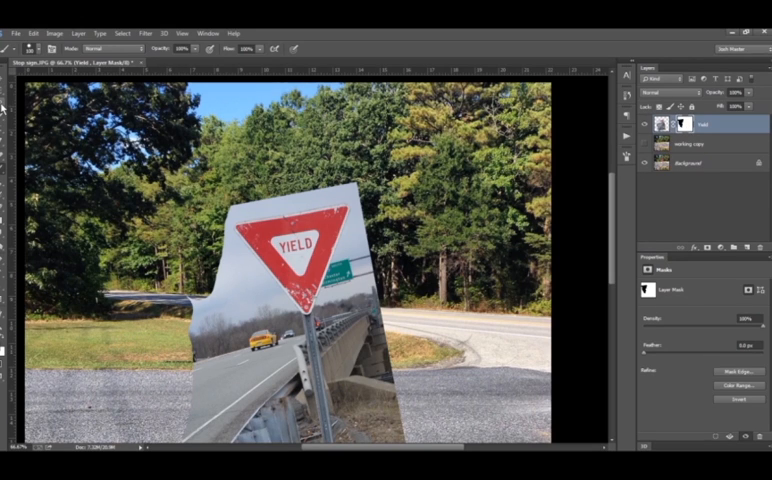
click(10, 48)
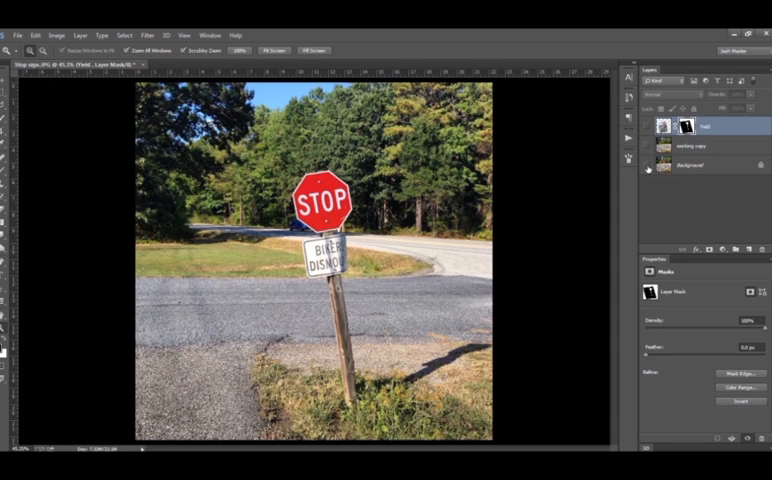
- Refine layer visibility so only the masked yield sign and pole show on the post
click(644, 128)
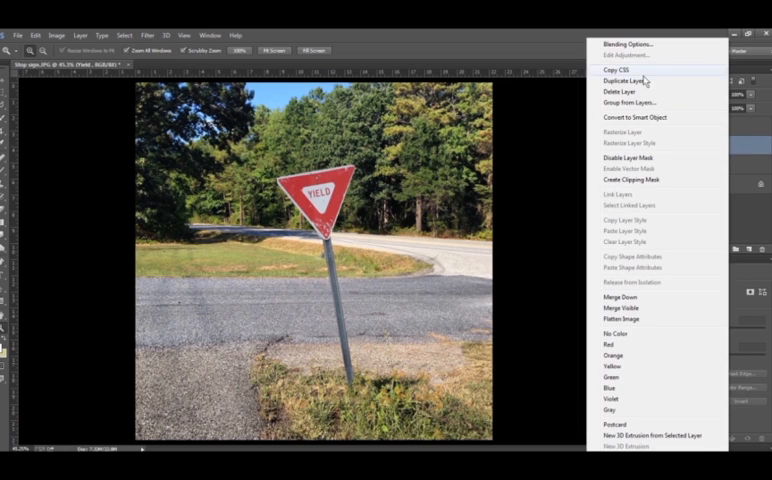
- Duplicate the yield layer as 'shadow' and darken its sign to solid black
click(616, 80)
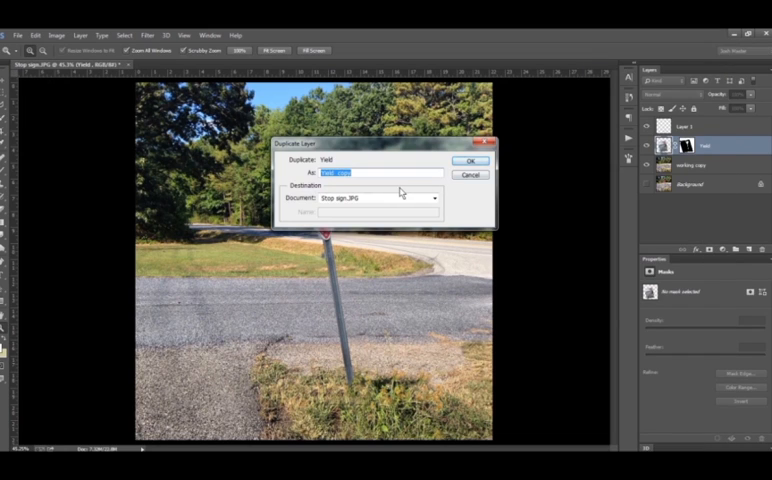
click(470, 160)
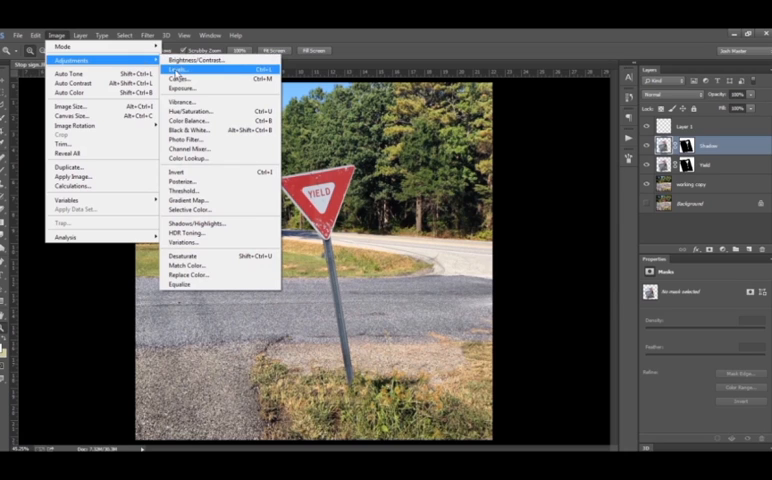
click(192, 70)
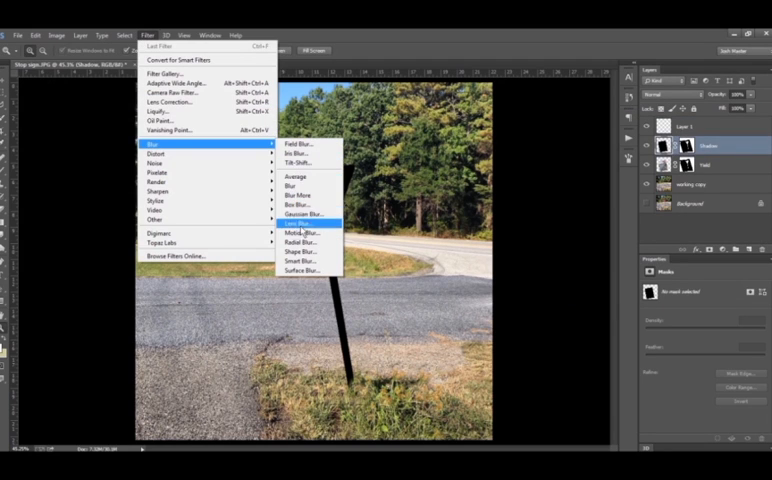
- Apply a Gaussian Blur with a raised radius to the black shadow copy
click(300, 212)
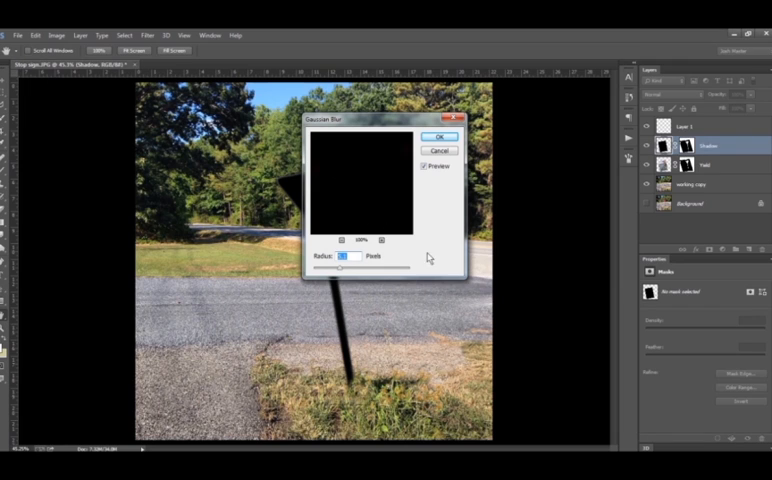
drag(344, 268, 332, 268)
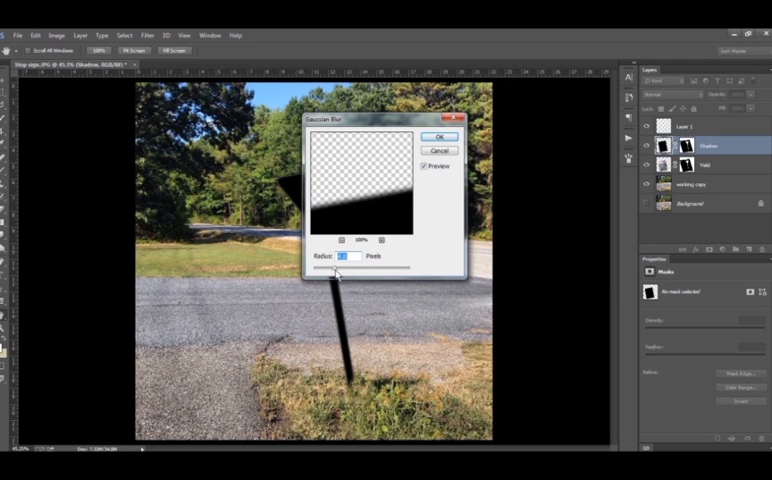
click(440, 136)
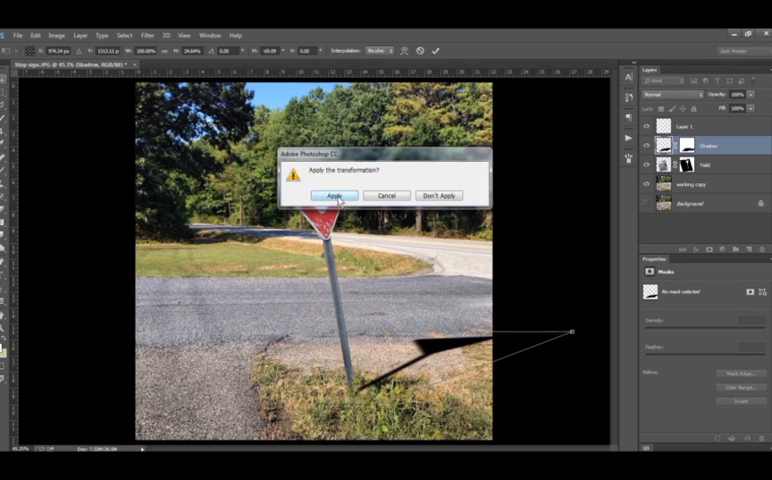
- Commit the skewed shadow and soften it with another Gaussian Blur
click(334, 196)
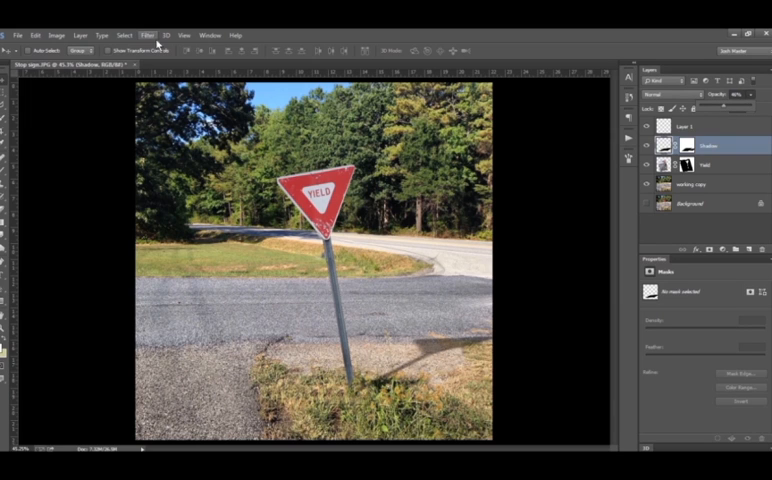
click(152, 32)
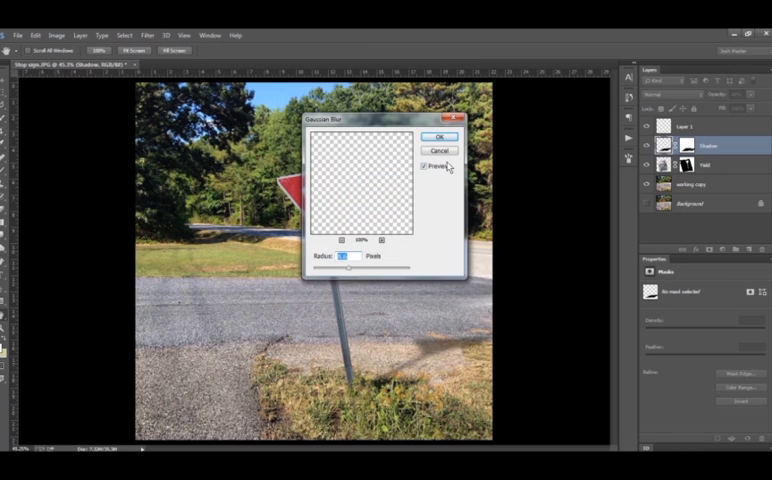
click(442, 136)
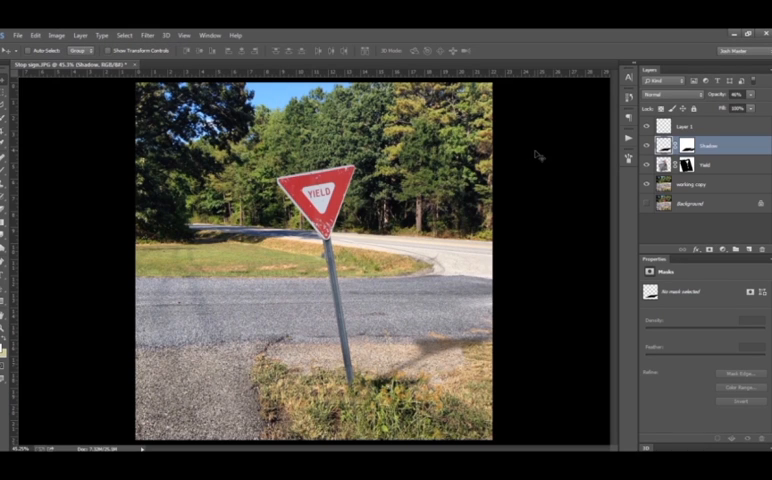